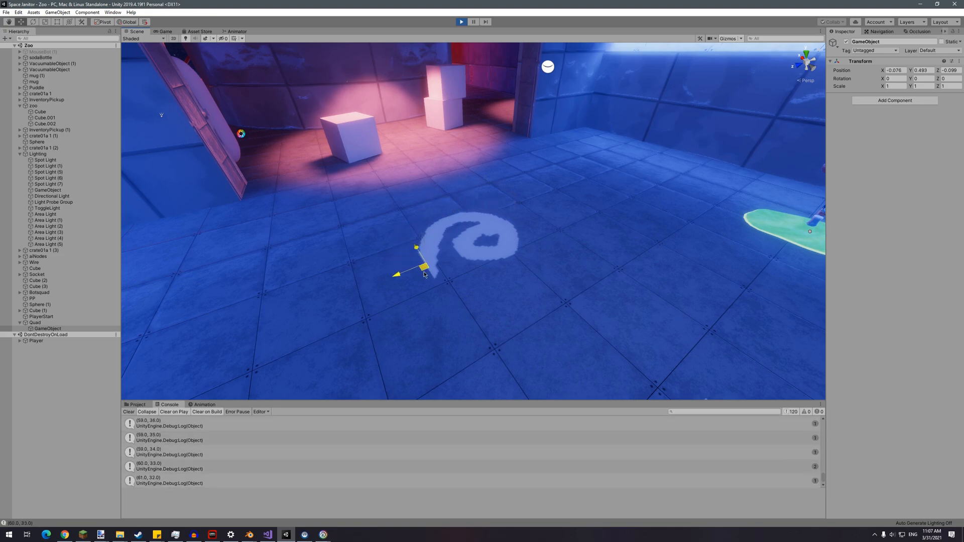
# - Drag the painter GameObject across the blue tiled floor to paint a swirl-shaped sludge mark
pyautogui.moveTo(417, 247); pyautogui.dragTo(469, 179)
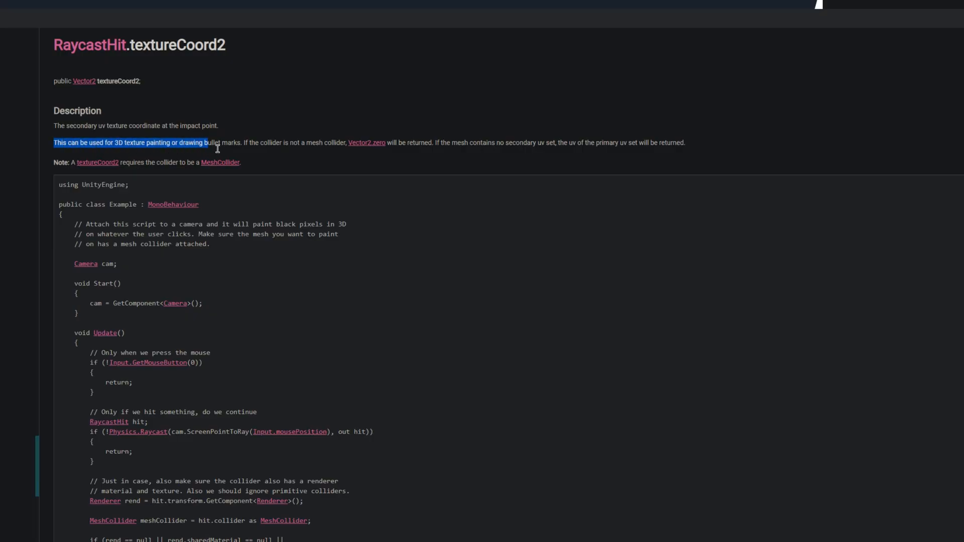
# - Scroll the RaycastHit.textureCoord2 page down to its 3D texture painting example code
pyautogui.click(282, 118)
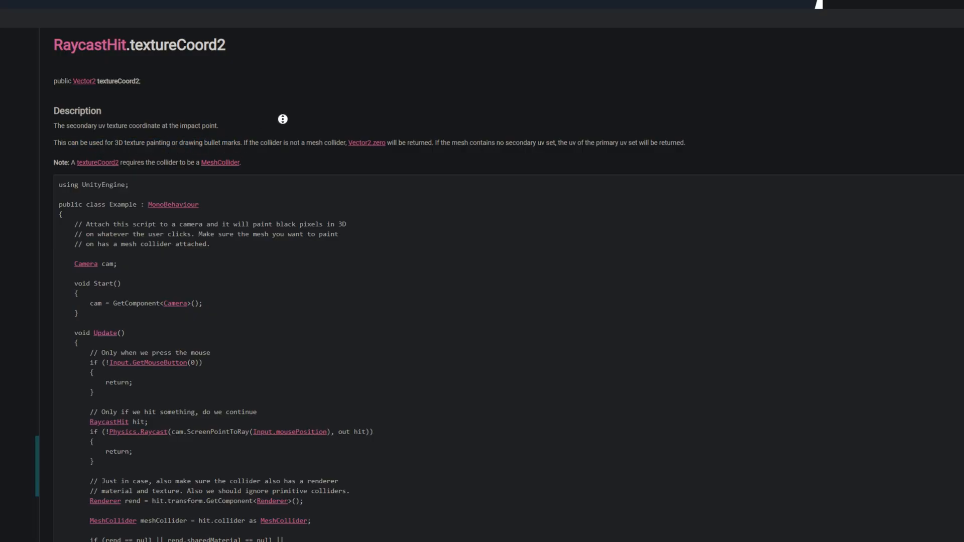
pyautogui.scroll(-3)
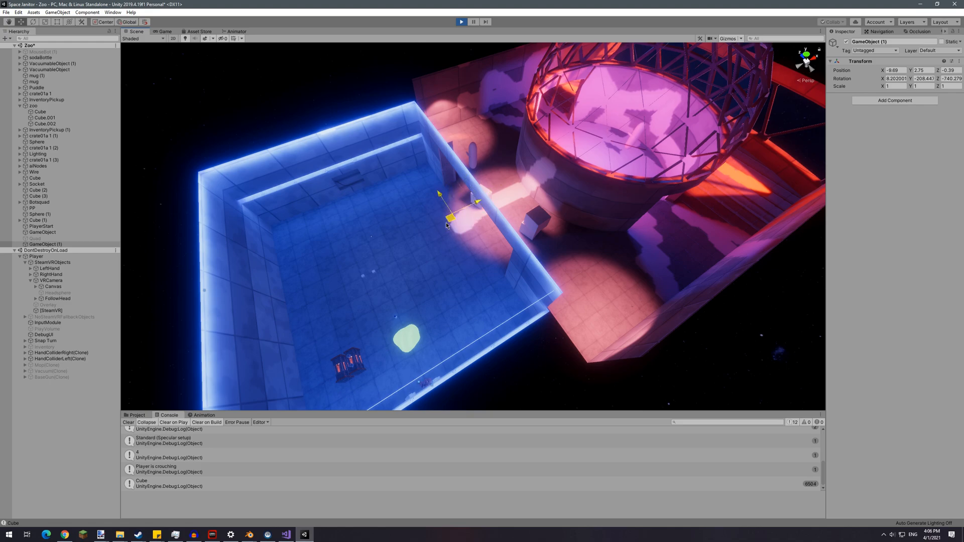
# - Toggle play mode to view the green sludge patch on the Zoo scene floor
pyautogui.click(461, 22)
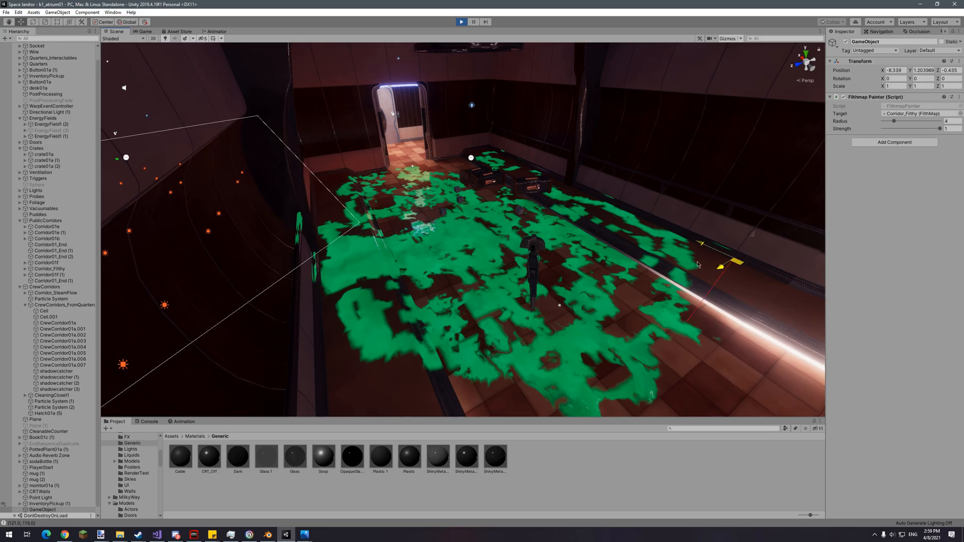
# - Toggle play mode to view the Corridor_Filthy floor covered in green sludge splotches
pyautogui.click(461, 22)
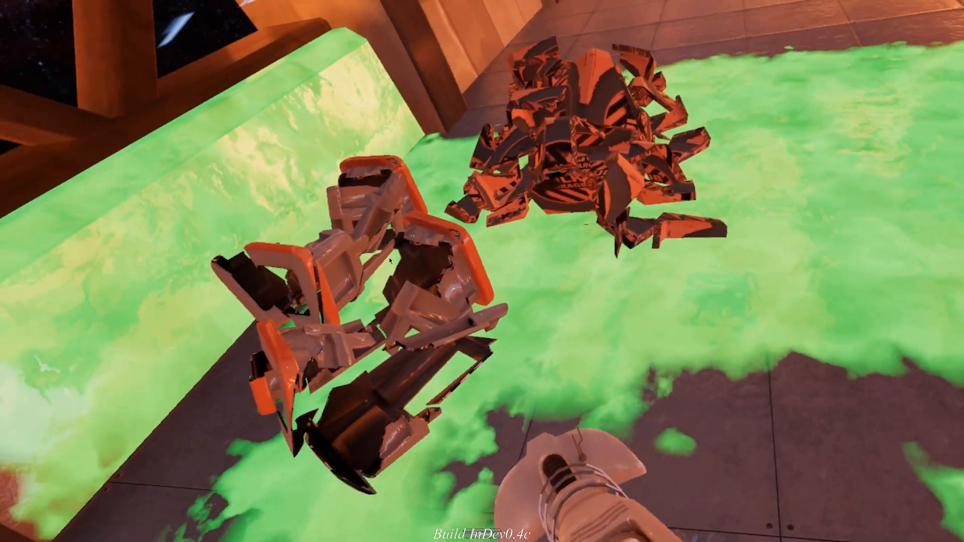
pyautogui.moveTo(482, 271)
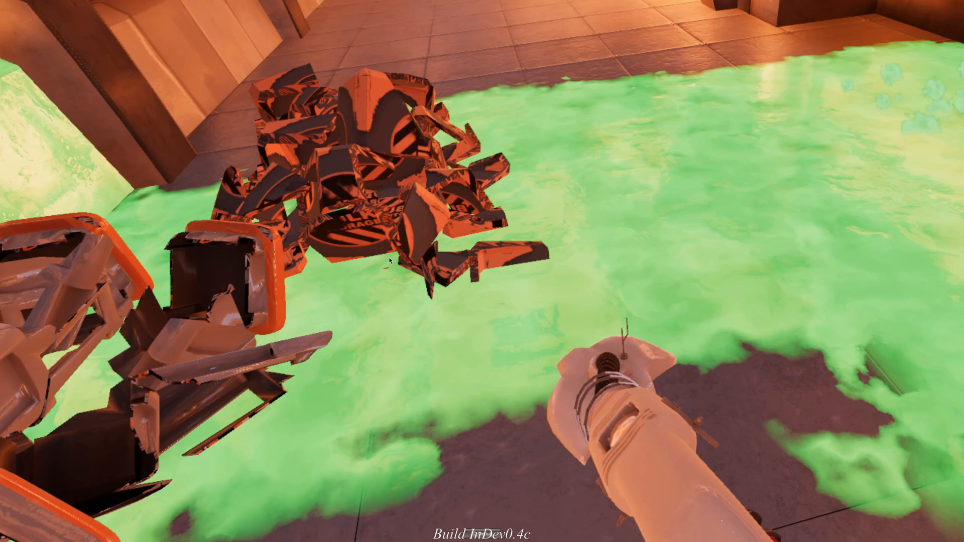